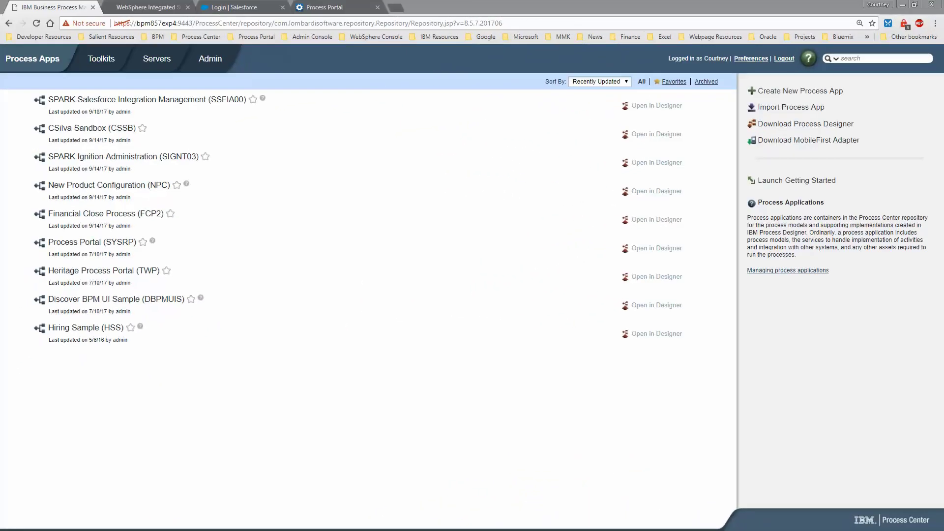
pyautogui.moveTo(301, 212)
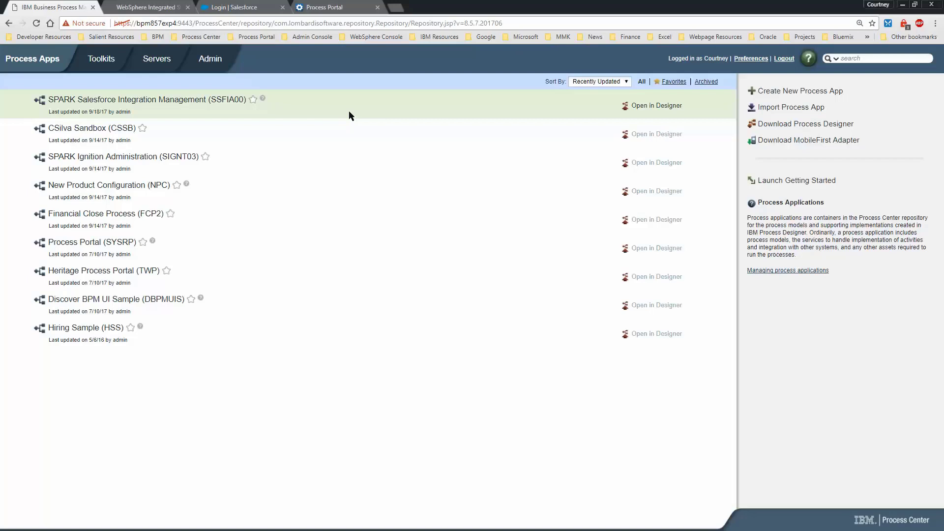
pyautogui.moveTo(349, 100)
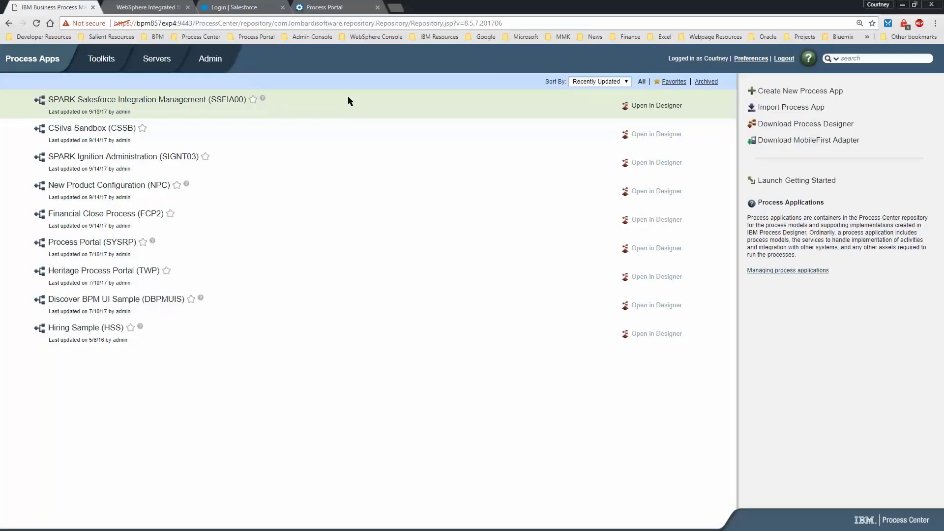
# Log in to the console and open the NodeDefaultSSLSettings SSL configuration
pyautogui.click(144, 6)
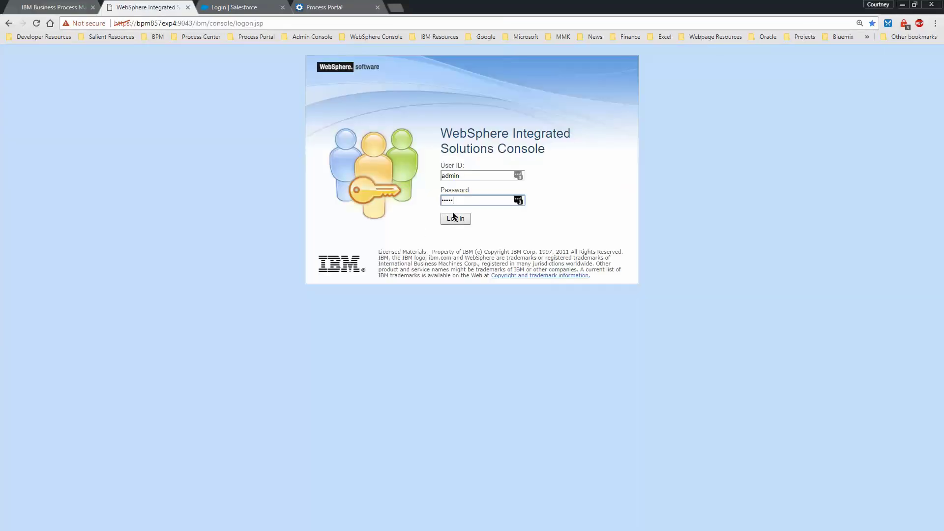
pyautogui.click(455, 218)
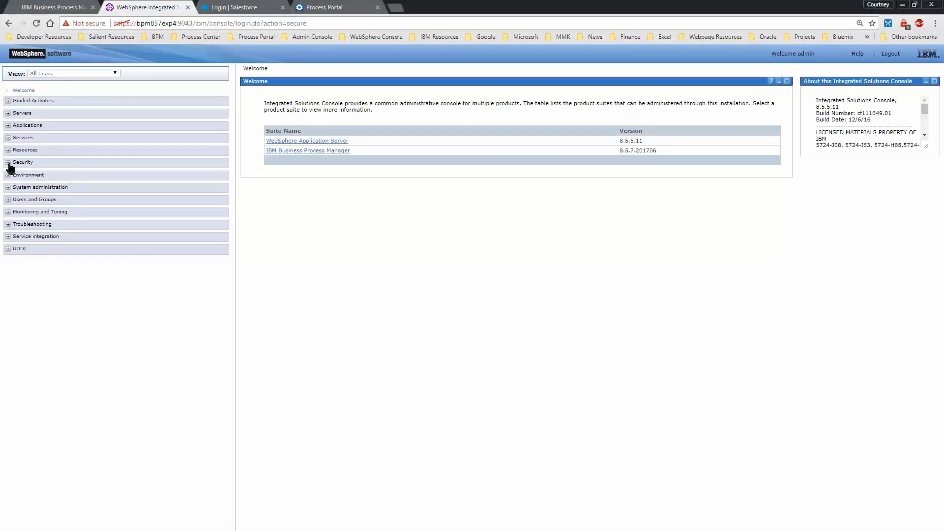
pyautogui.click(8, 162)
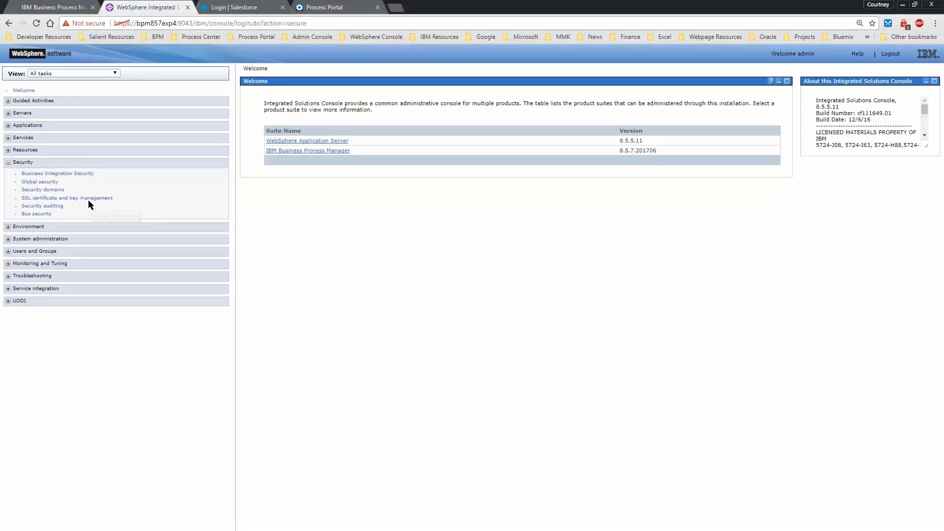
pyautogui.click(66, 198)
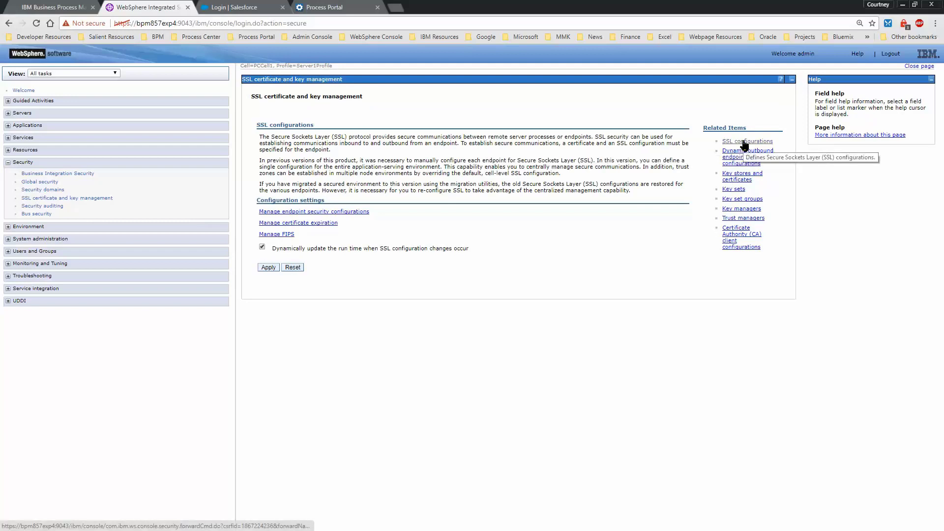
pyautogui.click(747, 141)
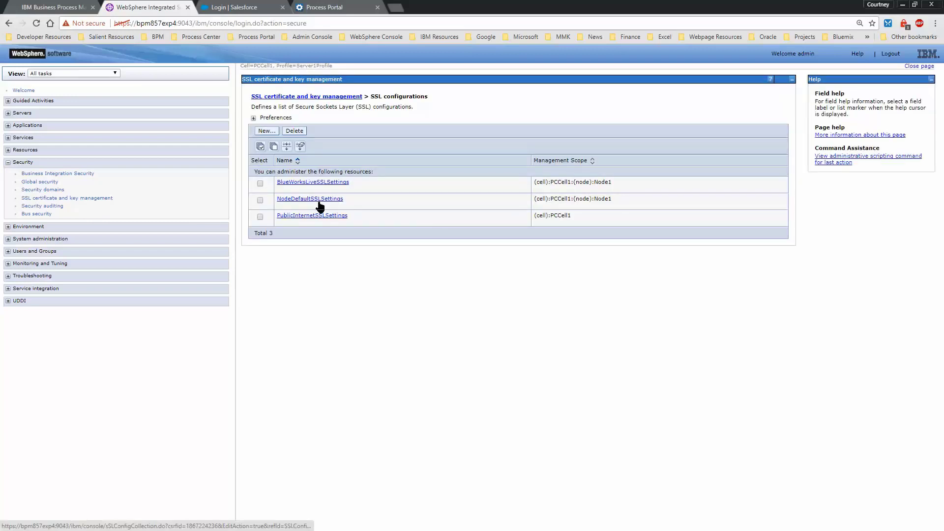
pyautogui.click(309, 198)
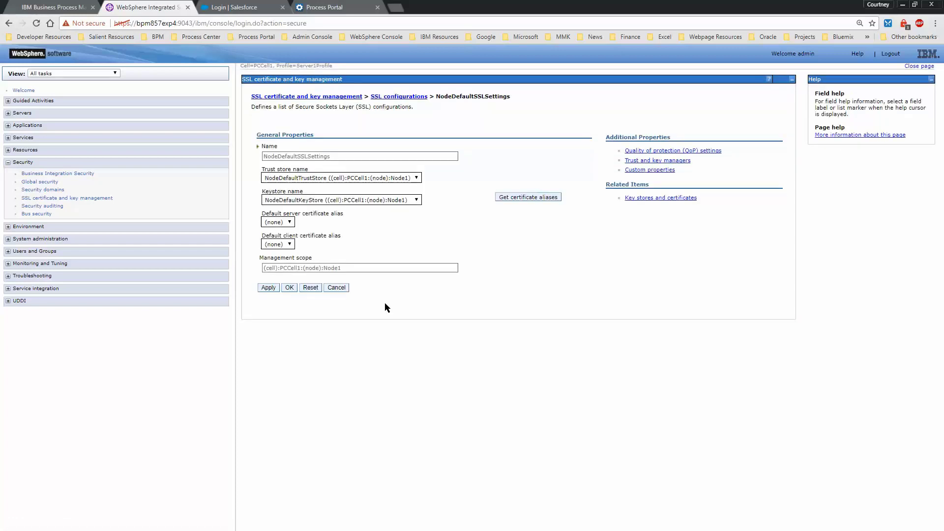
pyautogui.moveTo(660, 197)
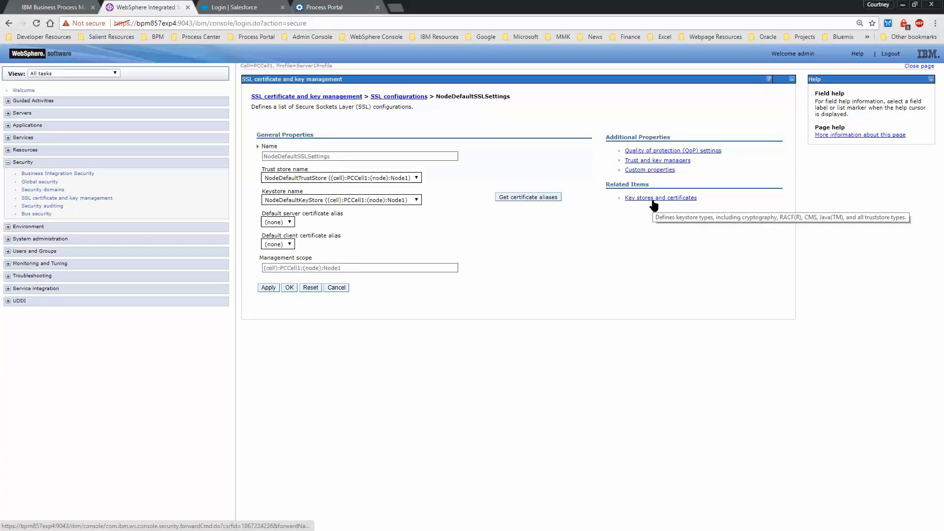
# Open NodeDefaultTrustStore signer certificates, showing only root, and start Retrieve from port
pyautogui.click(660, 198)
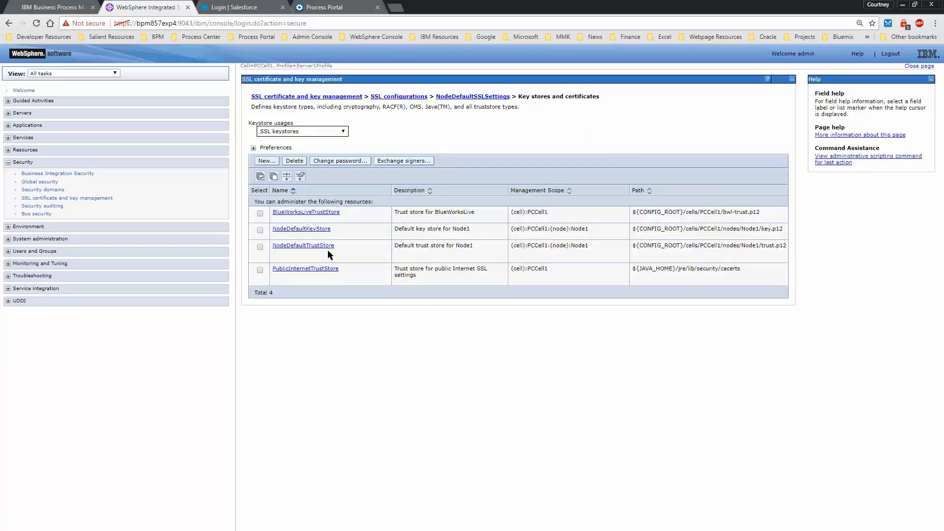
pyautogui.click(303, 247)
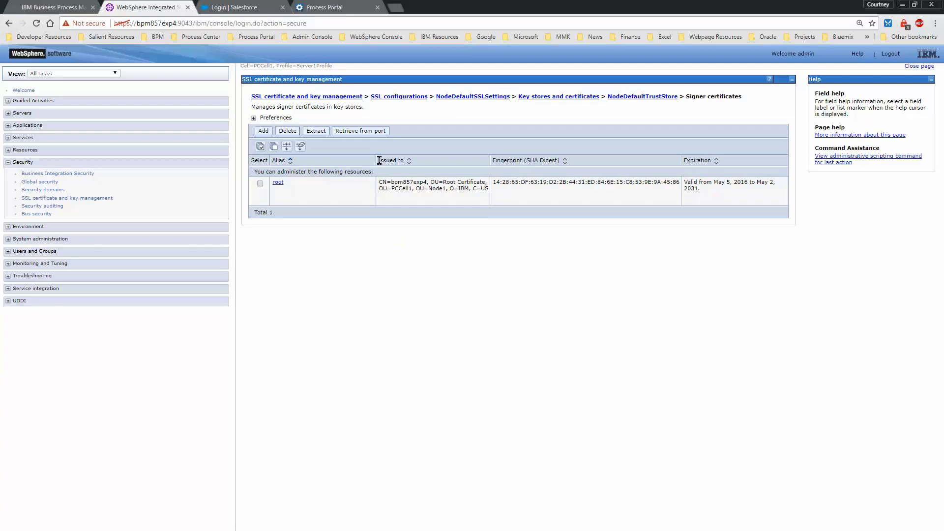
pyautogui.click(360, 131)
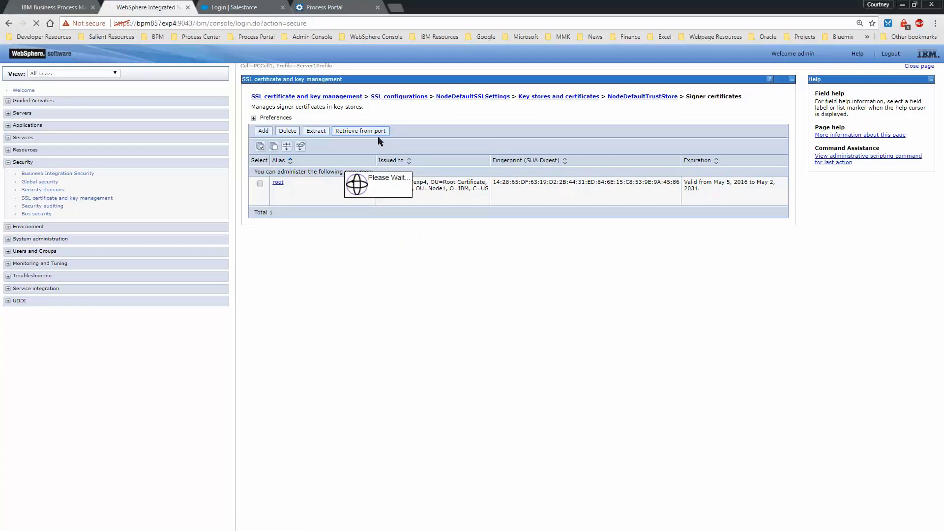
# Retrieve and save the login.salesforce.com port 443 signer certificate under alias Salesforce
pyautogui.click(360, 131)
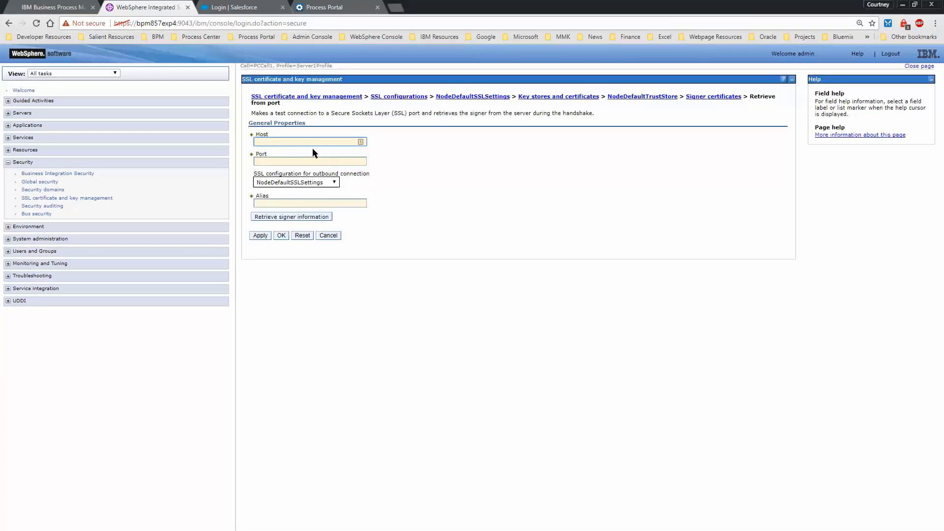
pyautogui.write('login.salesforce.com')
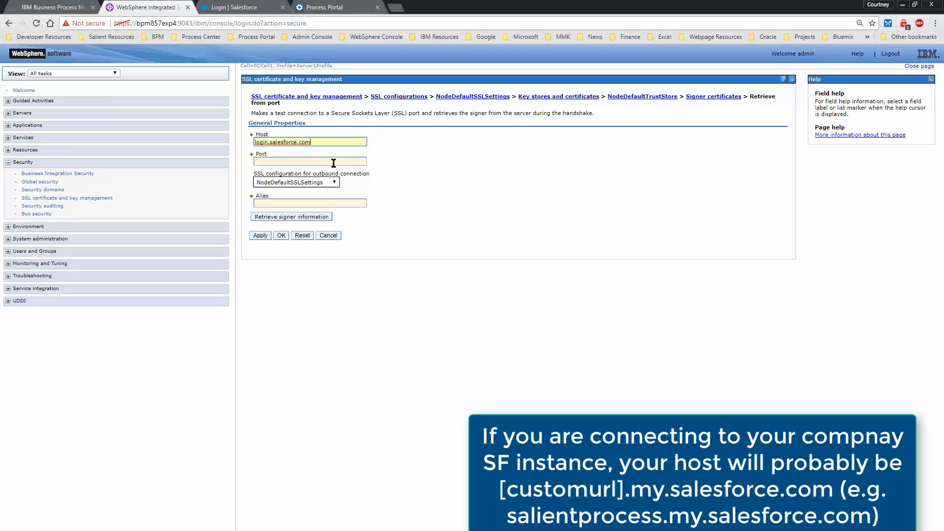
pyautogui.write('443')
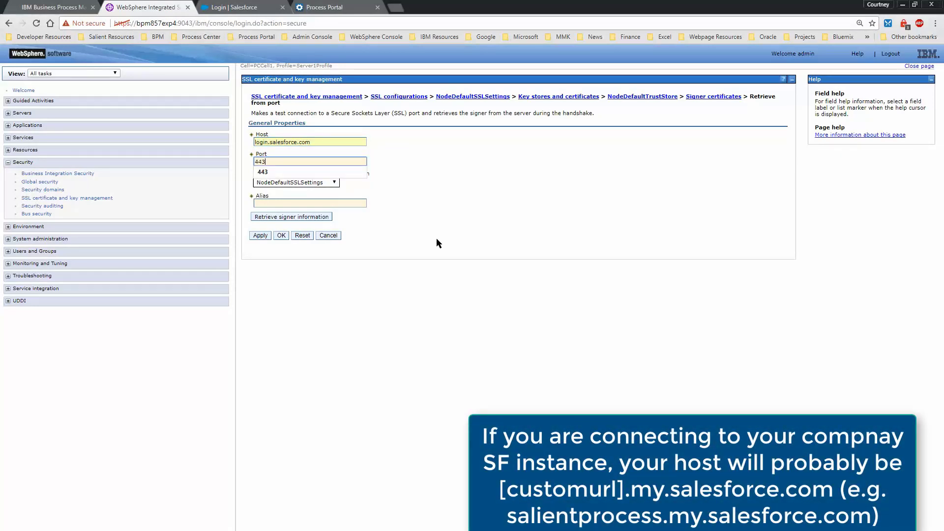
pyautogui.write('S')
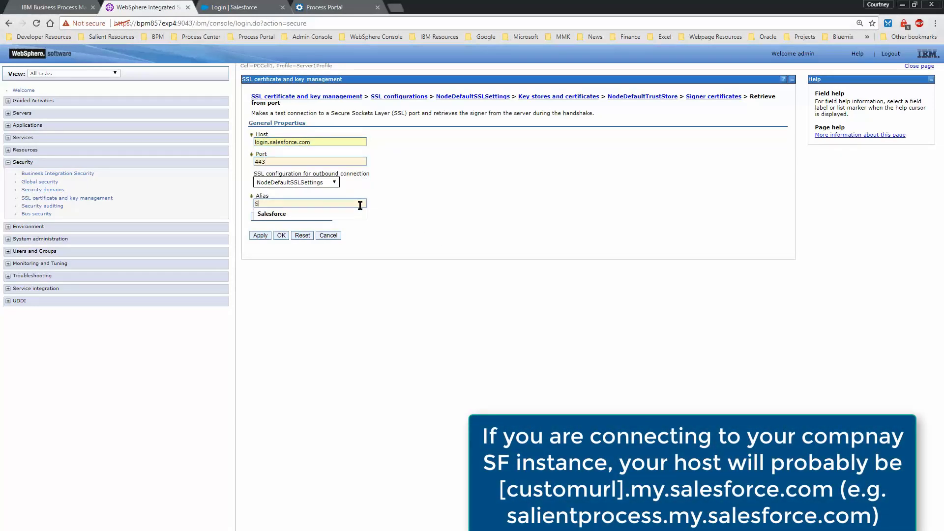
pyautogui.click(271, 214)
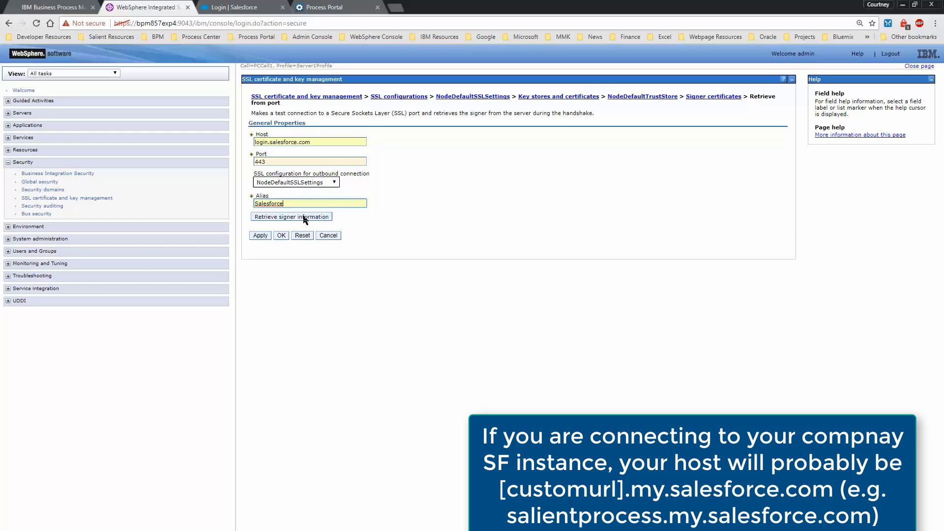
pyautogui.click(290, 217)
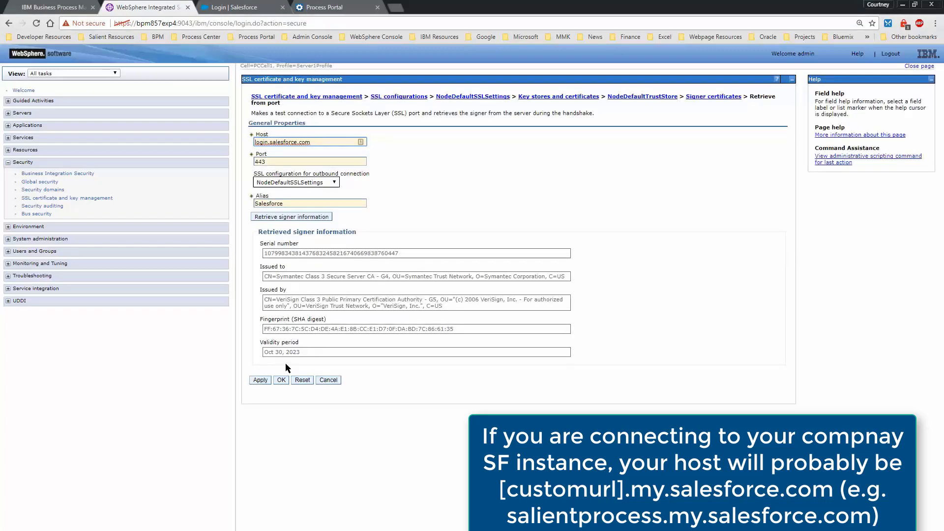
pyautogui.click(260, 380)
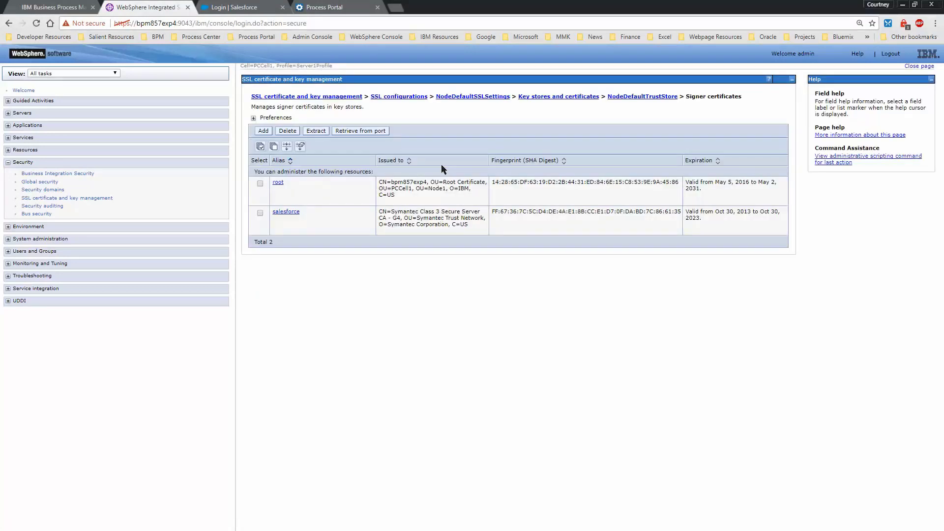
pyautogui.moveTo(443, 339)
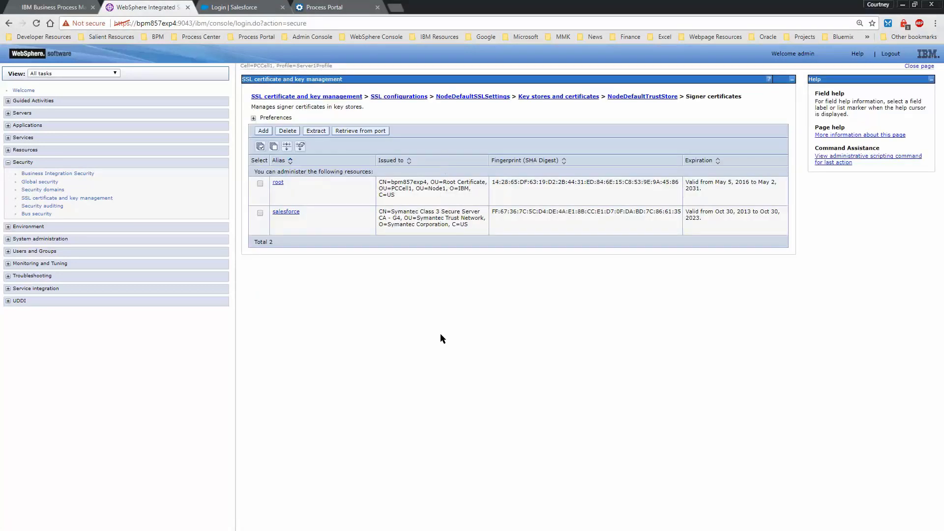
pyautogui.moveTo(419, 319)
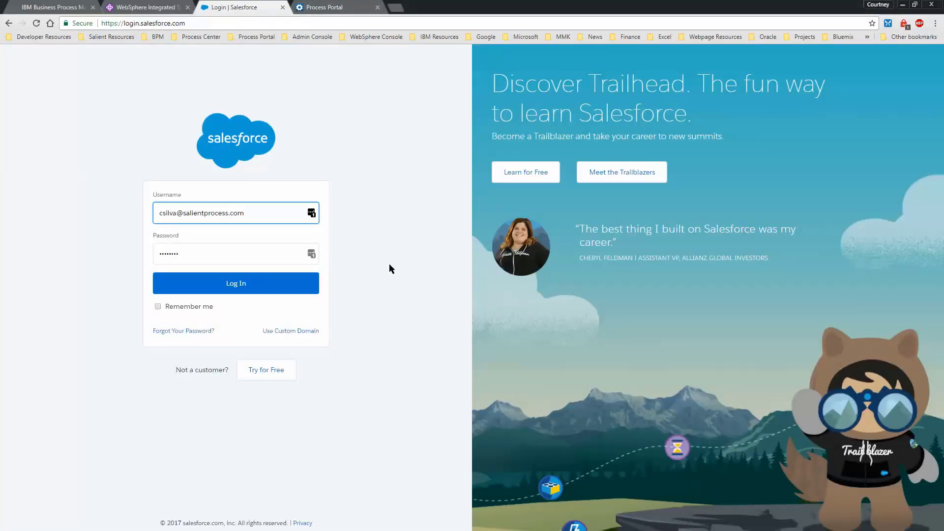
# Log in to Salesforce and reach the Reset My Security Token settings page
pyautogui.click(236, 284)
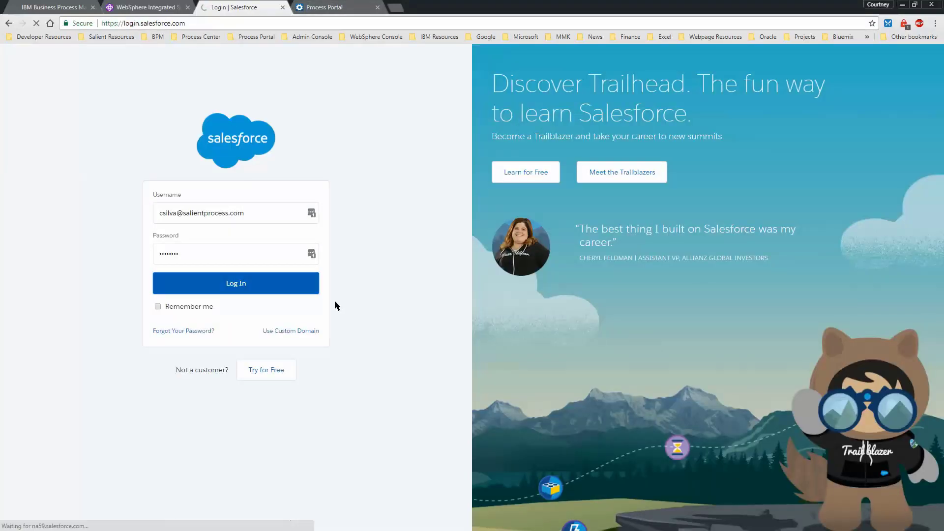
pyautogui.click(235, 283)
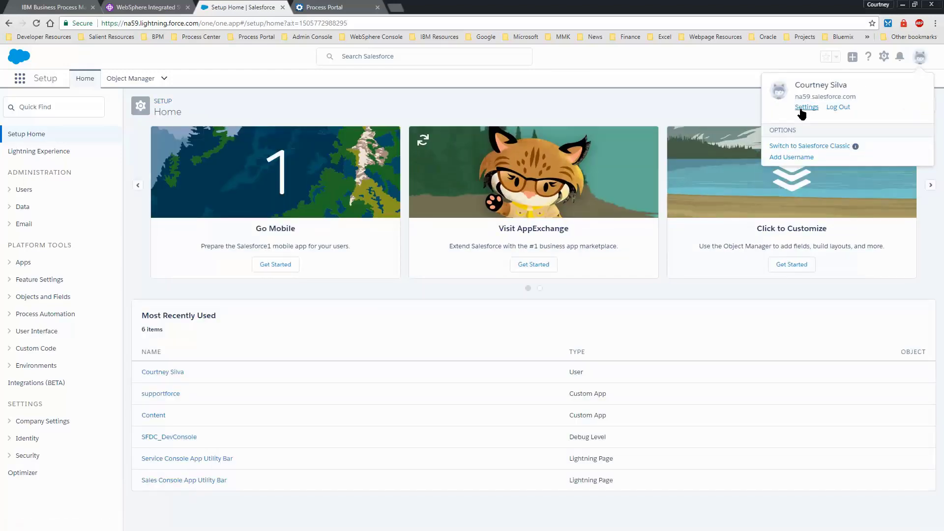
pyautogui.click(807, 106)
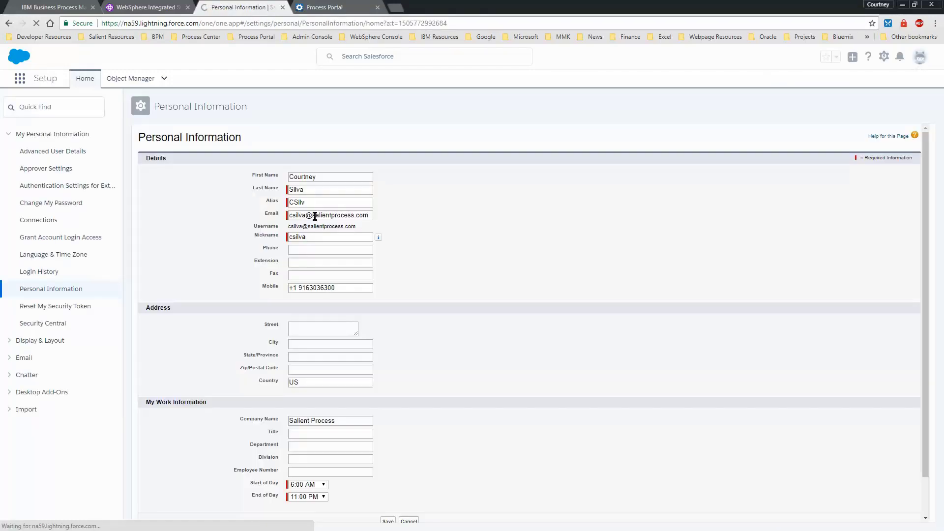
pyautogui.click(55, 306)
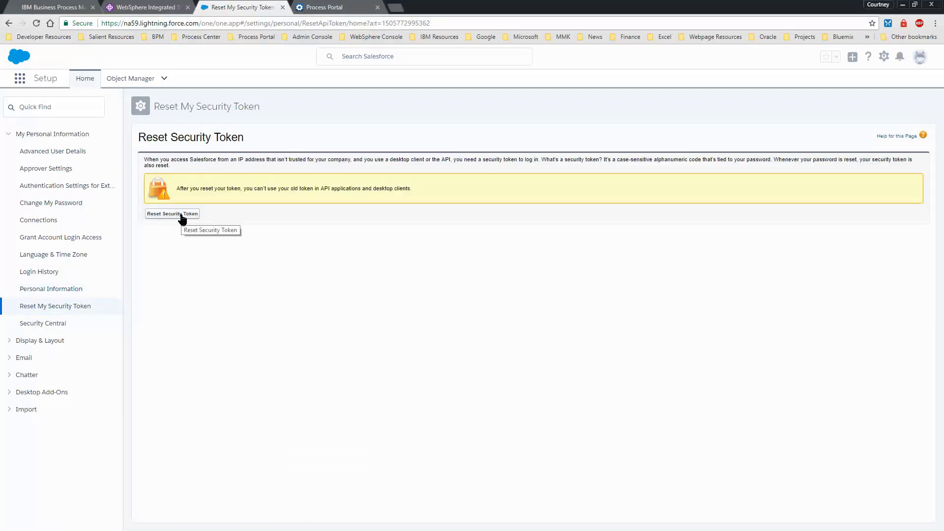
# Reset the security token and select the new token in the emailed message
pyautogui.click(172, 214)
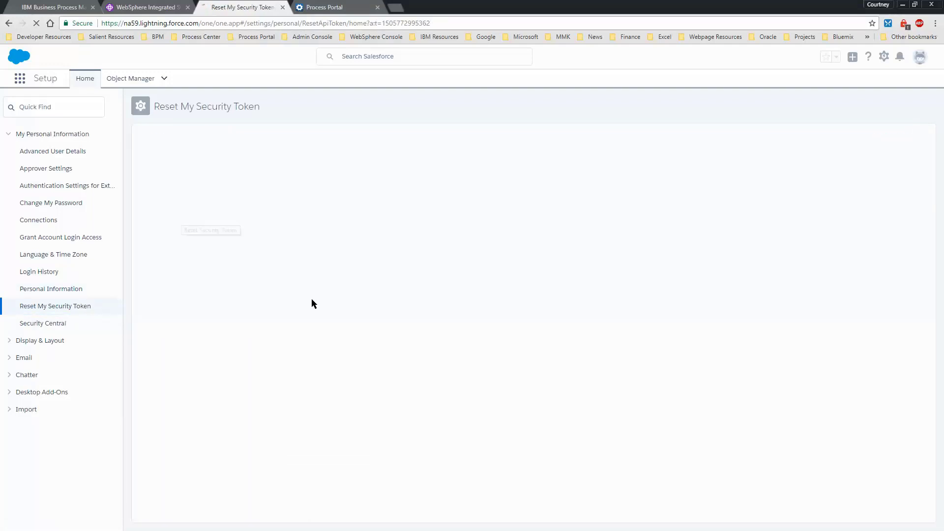
pyautogui.click(210, 230)
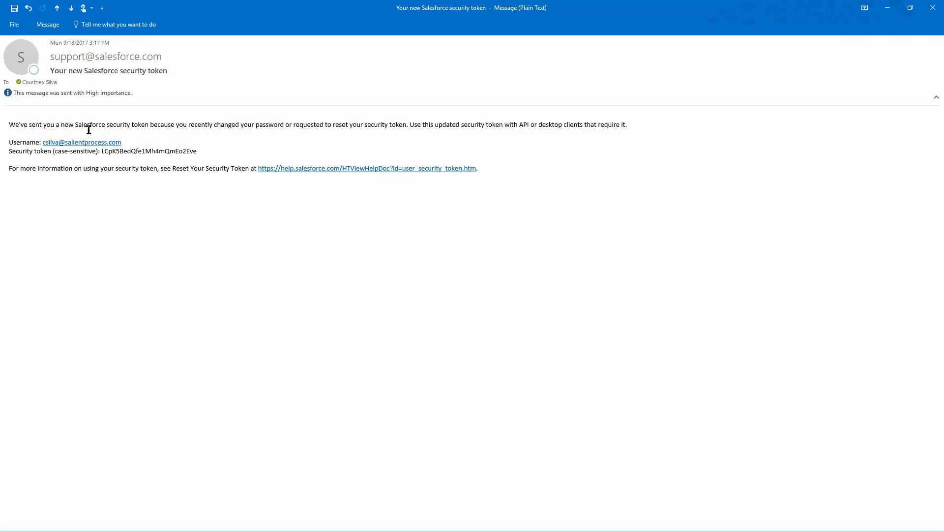
pyautogui.moveTo(102, 150); pyautogui.dragTo(197, 150)
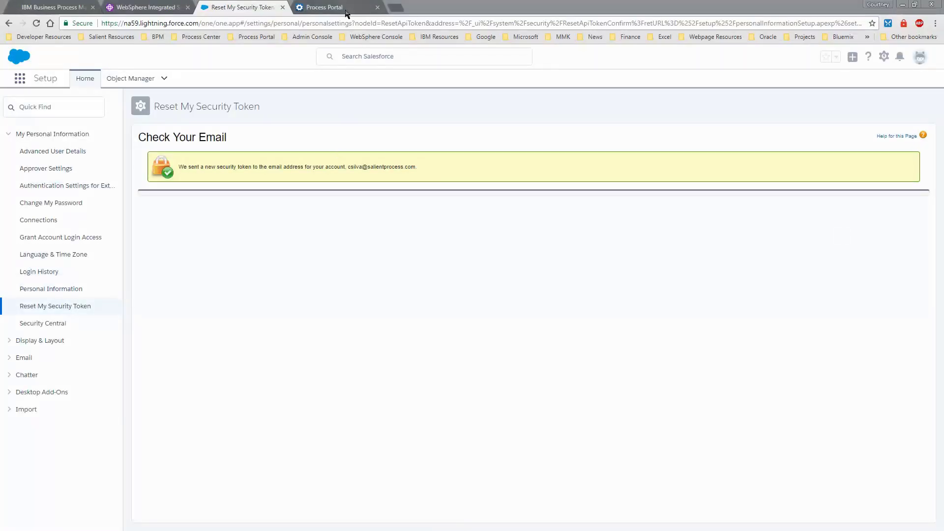
# Sign in to Process Portal and start Create SPARK Salesforce Schema
pyautogui.click(327, 7)
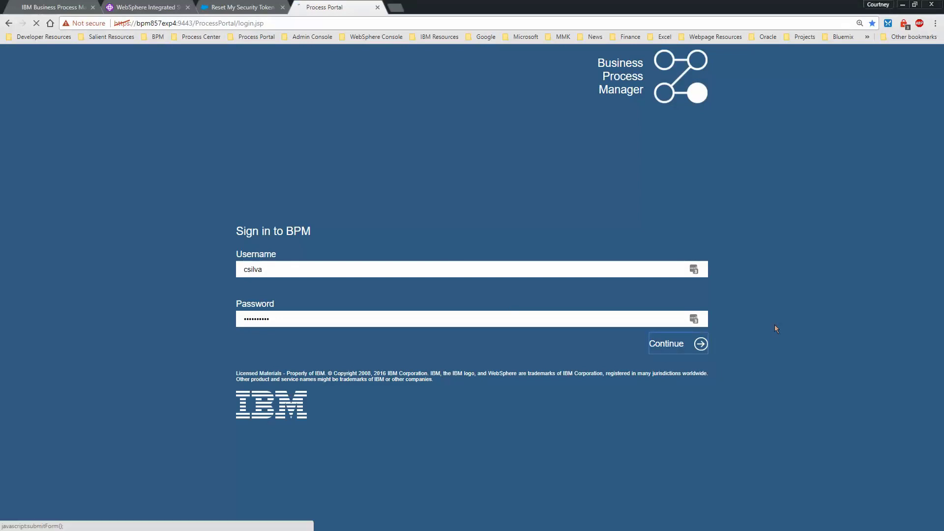
pyautogui.click(666, 343)
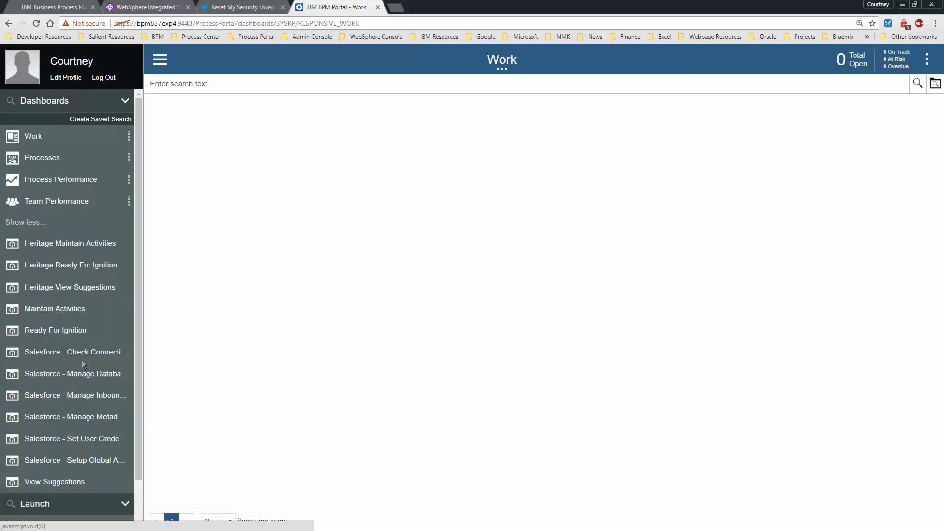
pyautogui.moveTo(102, 387)
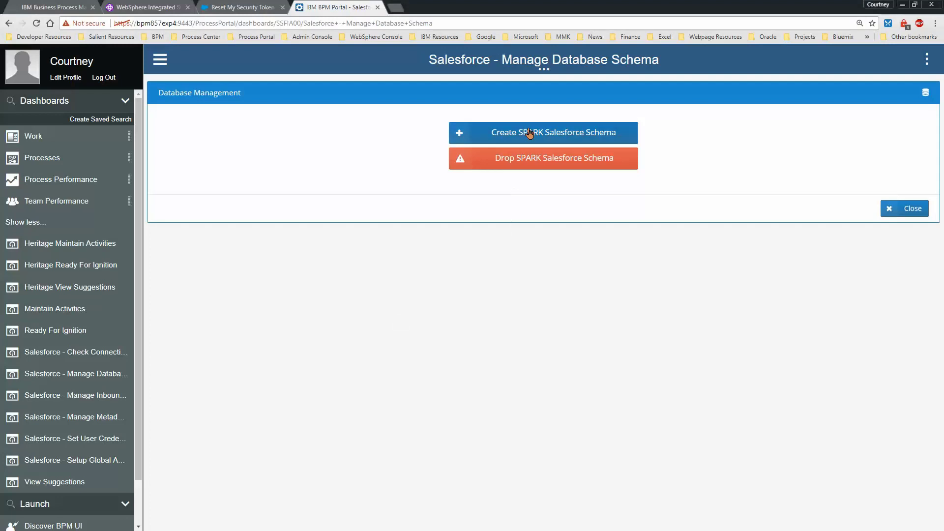
pyautogui.click(543, 132)
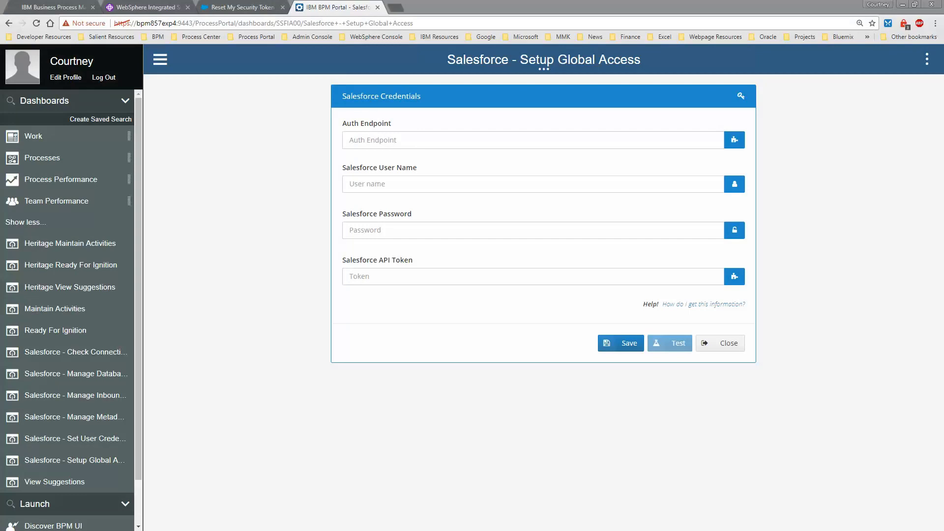
pyautogui.moveTo(190, 193)
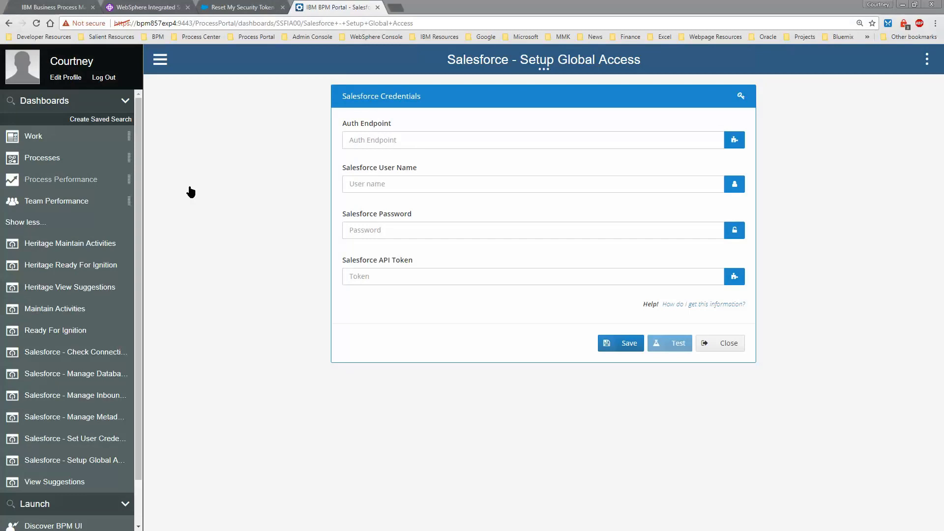
pyautogui.write('https://login.salesforce.com/services/Soap/u/39.0/')
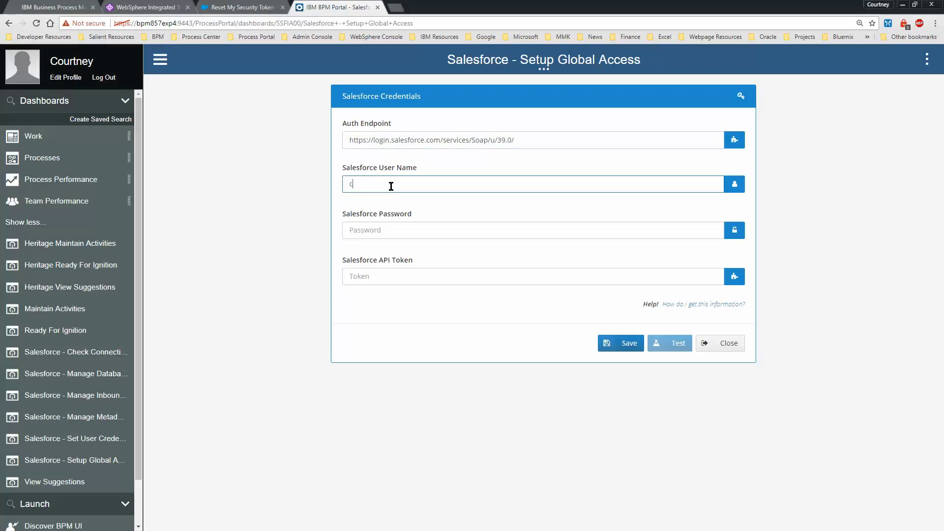
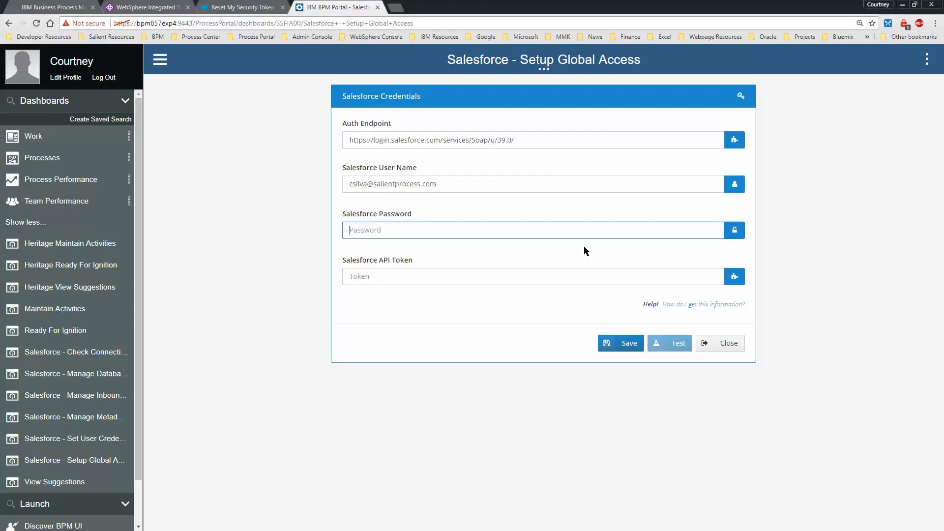
pyautogui.moveTo(837, 55)
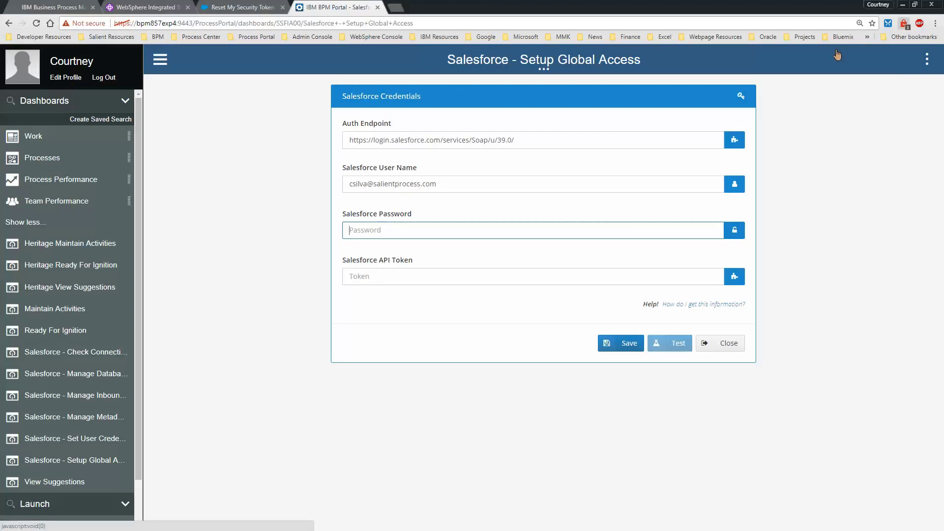
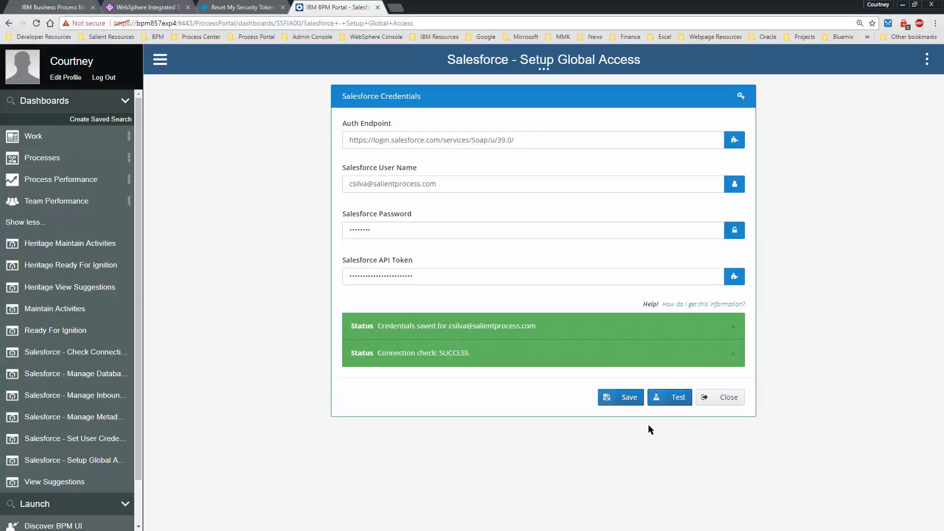
pyautogui.moveTo(554, 268)
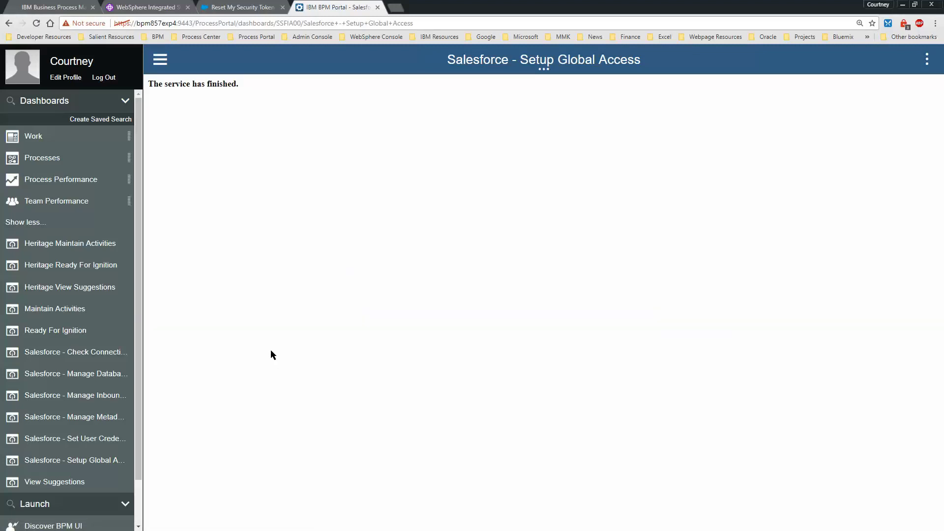
pyautogui.moveTo(75, 438)
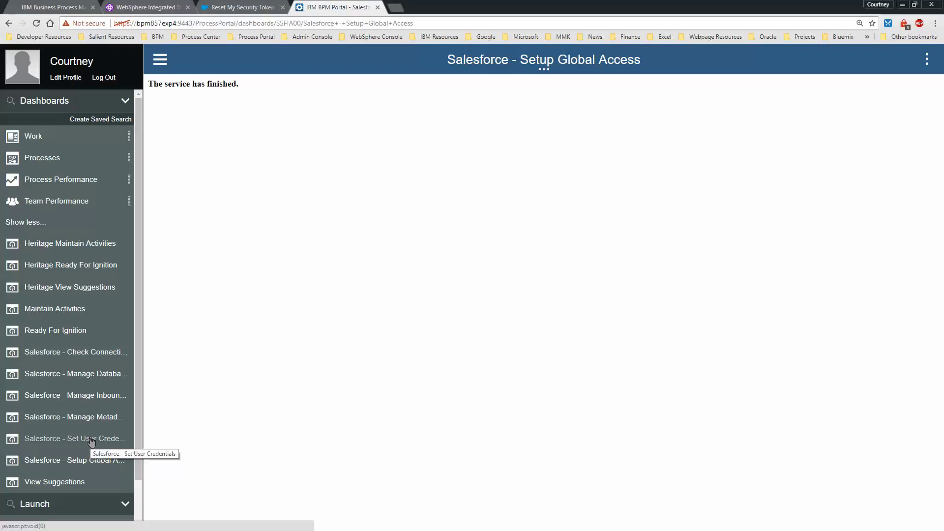
pyautogui.click(75, 438)
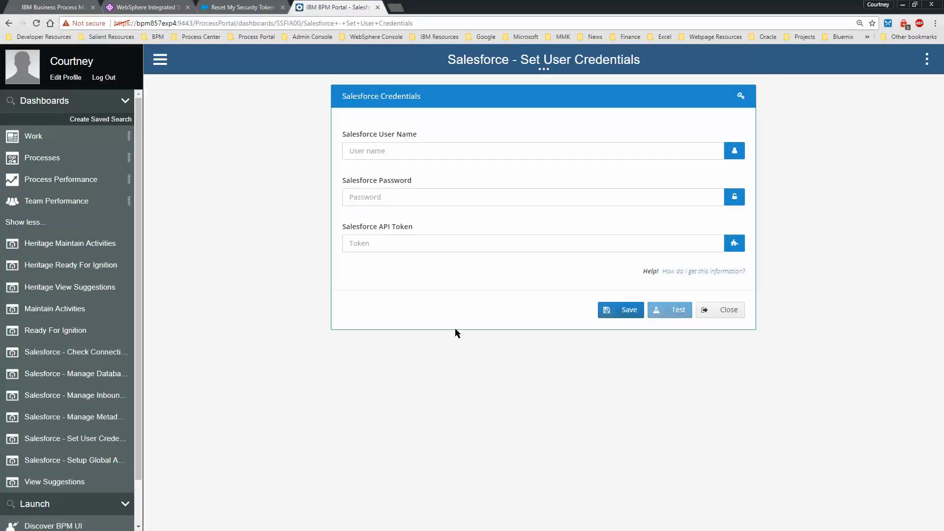
pyautogui.moveTo(529, 382)
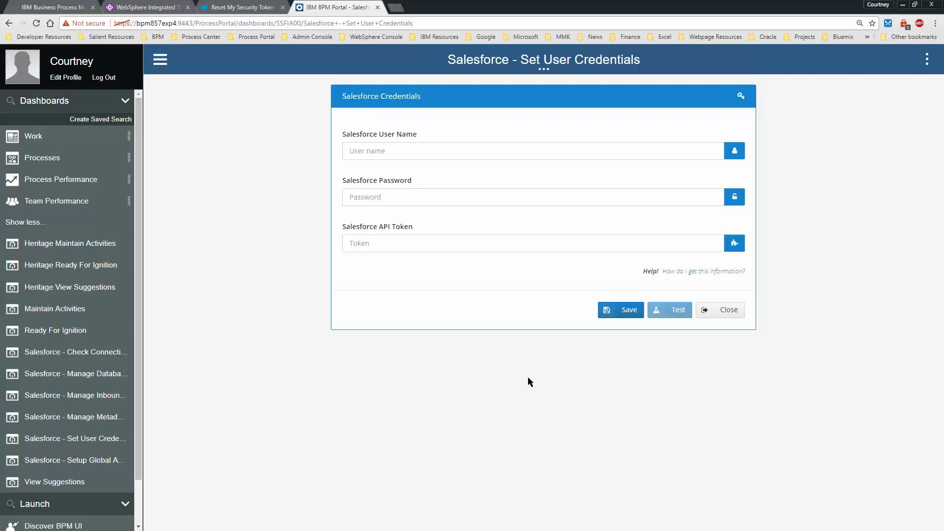
pyautogui.moveTo(521, 368)
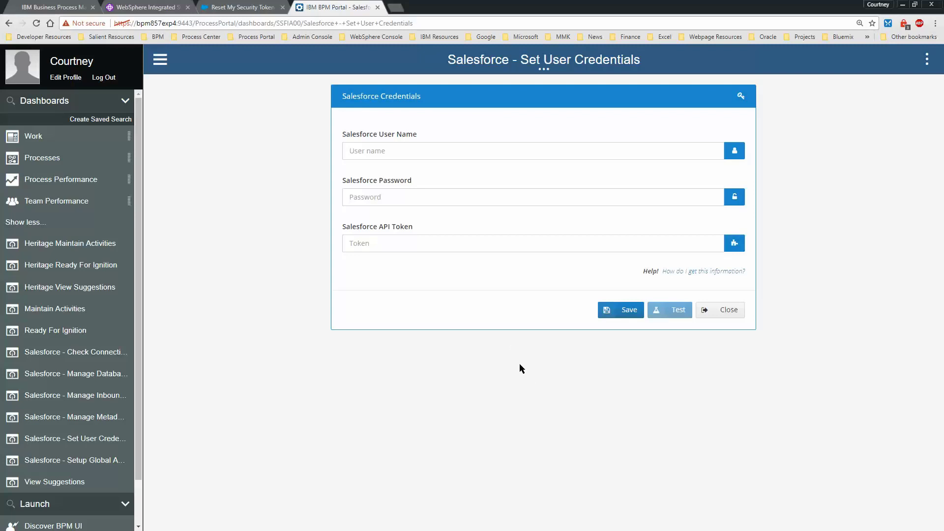
pyautogui.click(533, 151)
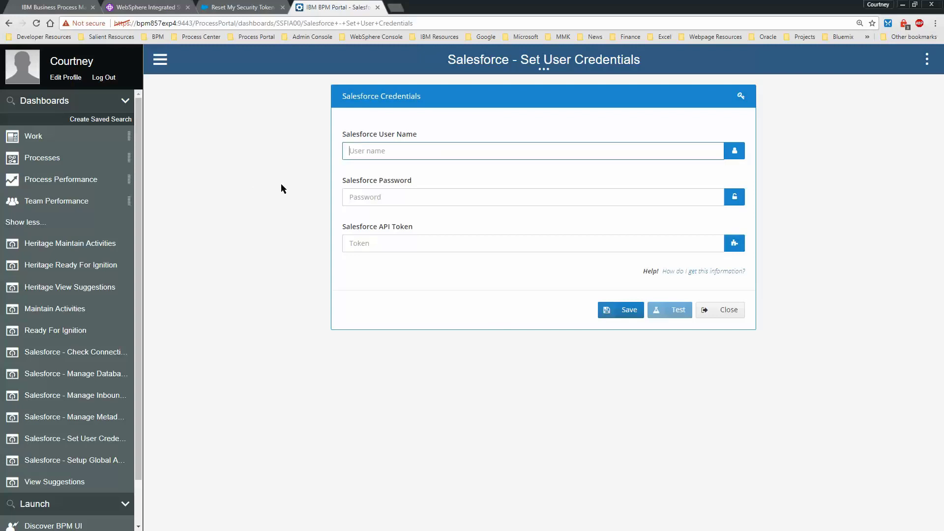
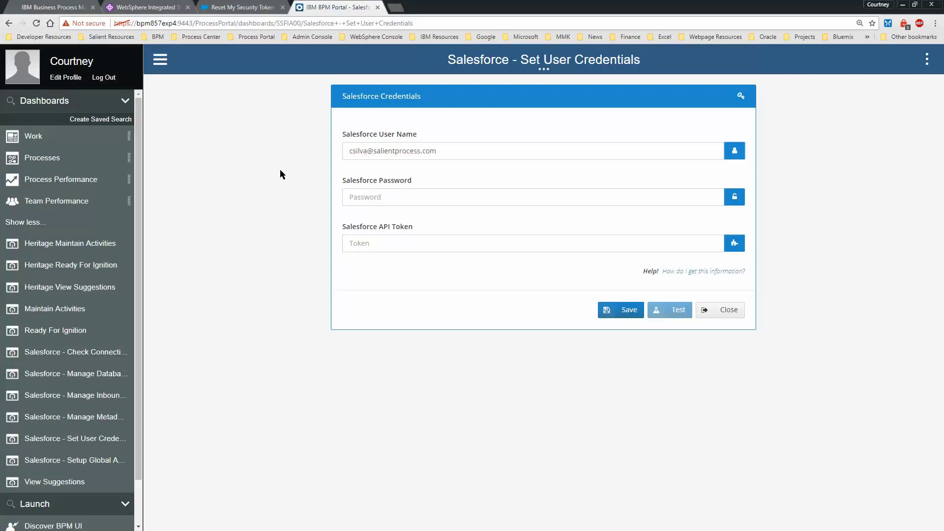
pyautogui.moveTo(868, 50)
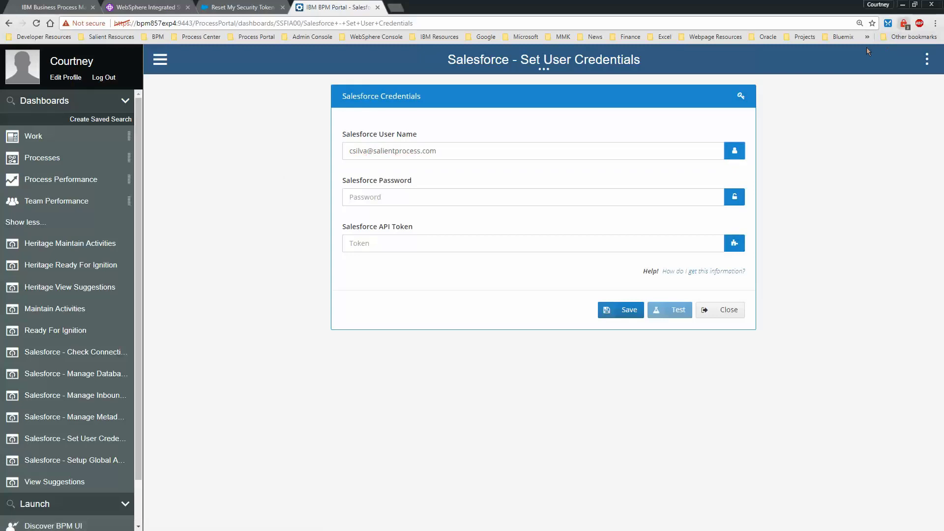
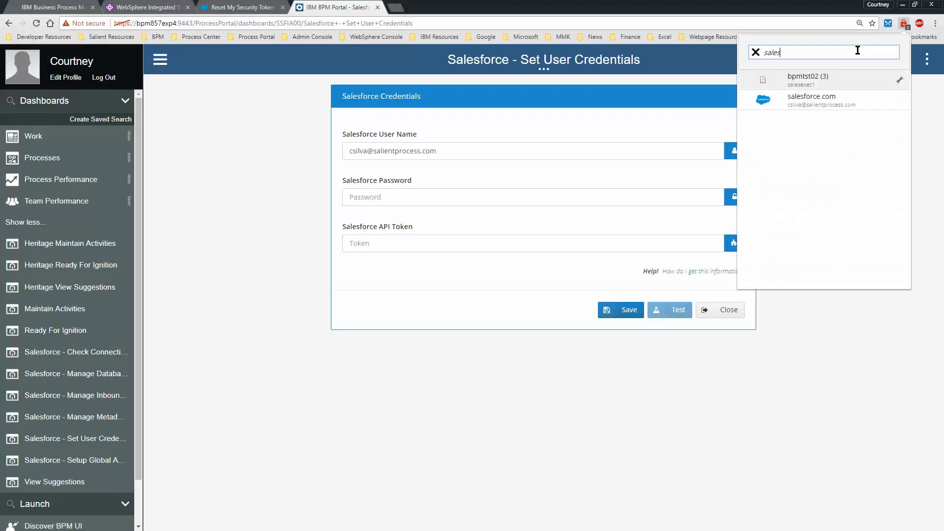
# Autofill the stored password, test the connection, and close the form
pyautogui.click(812, 100)
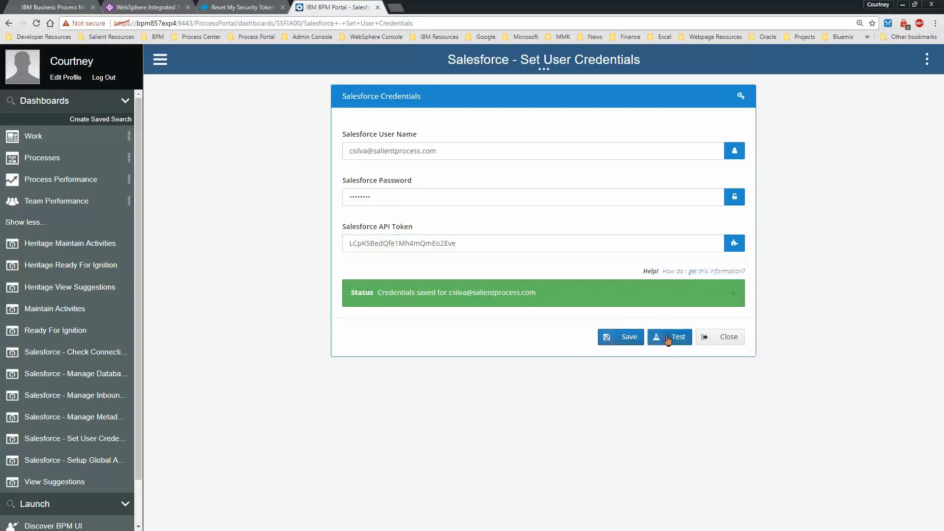
pyautogui.click(670, 337)
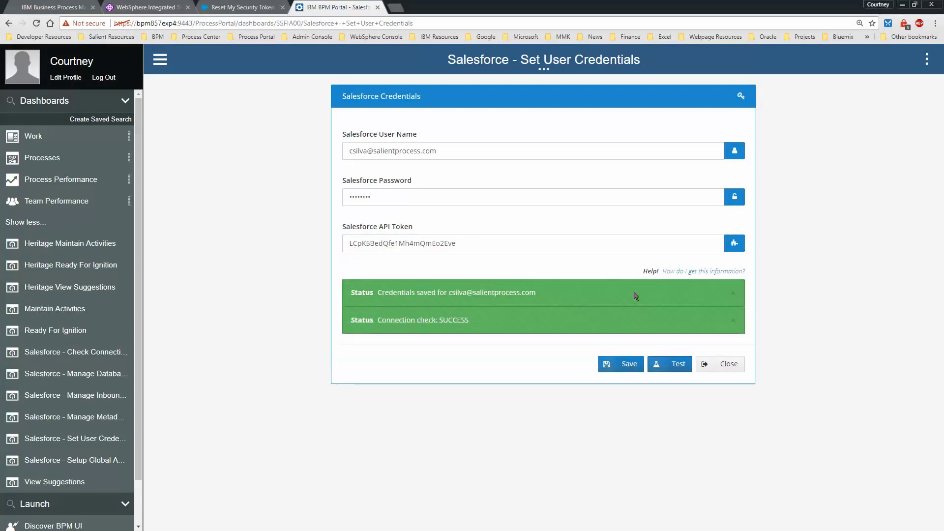
pyautogui.click(720, 364)
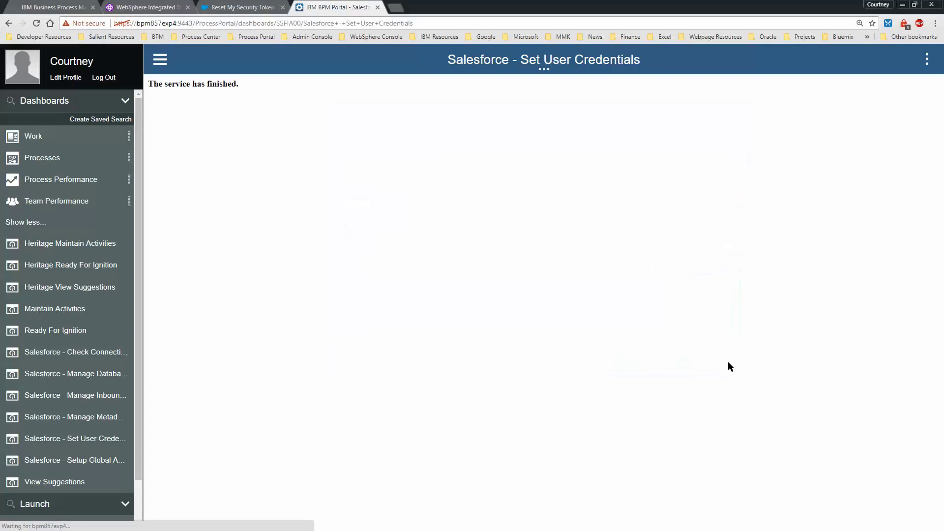